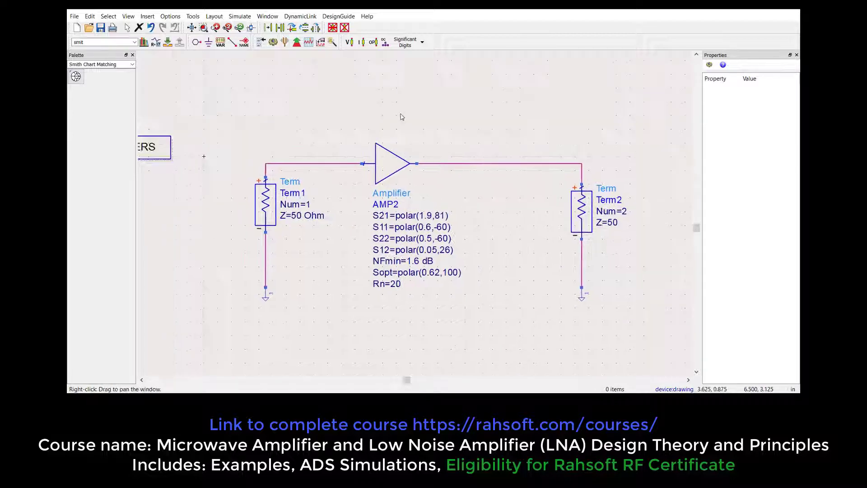
Review the amplifier's S11, S22, S12, NFmin, Sopt and Rn parameters, then close them
{"action": "double_click", "coordinate": [392, 163]}
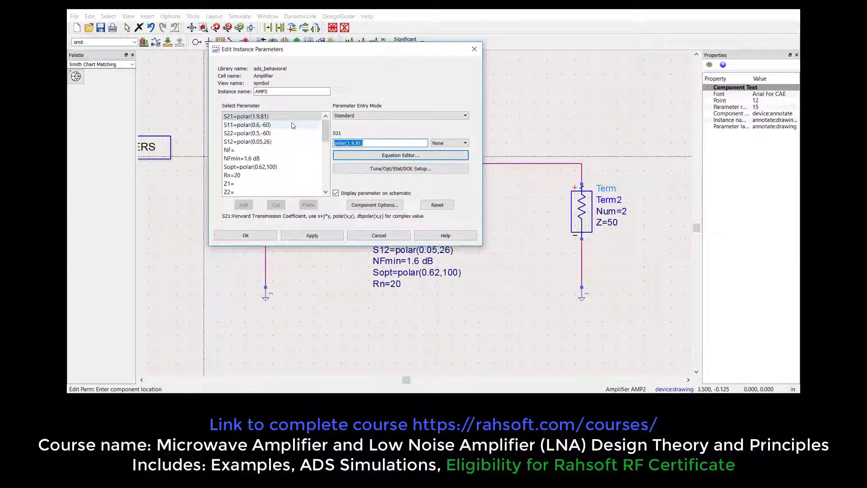
{"action": "left_click", "coordinate": [247, 124]}
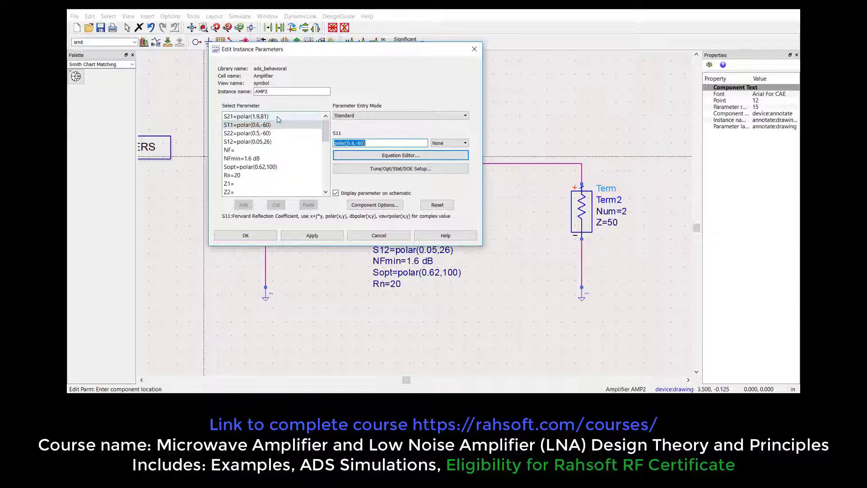
{"action": "left_click", "coordinate": [247, 133]}
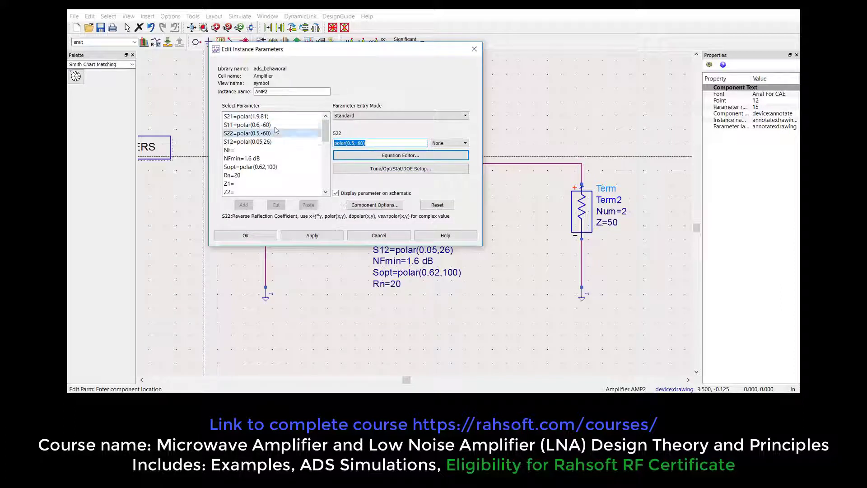
{"action": "left_click", "coordinate": [247, 124]}
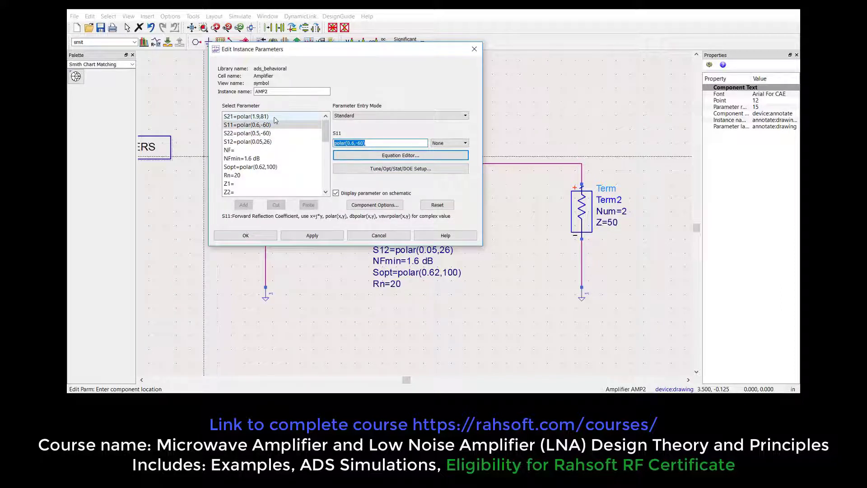
{"action": "left_click", "coordinate": [243, 158]}
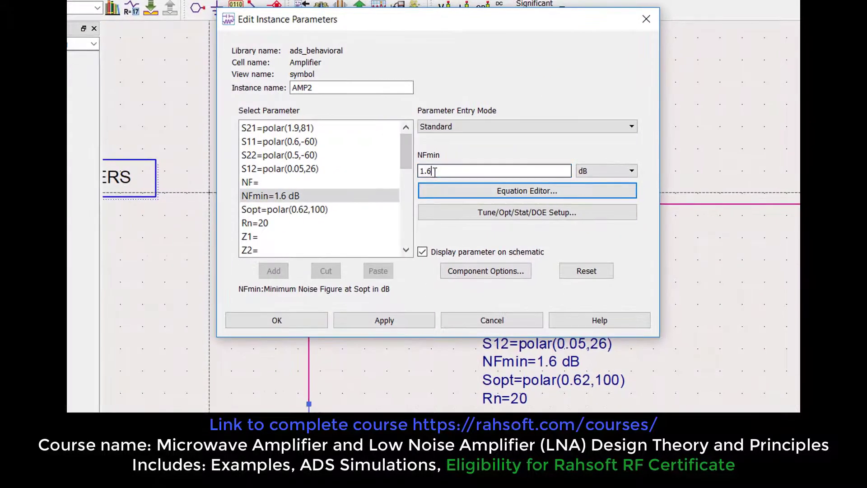
{"action": "left_click", "coordinate": [284, 209]}
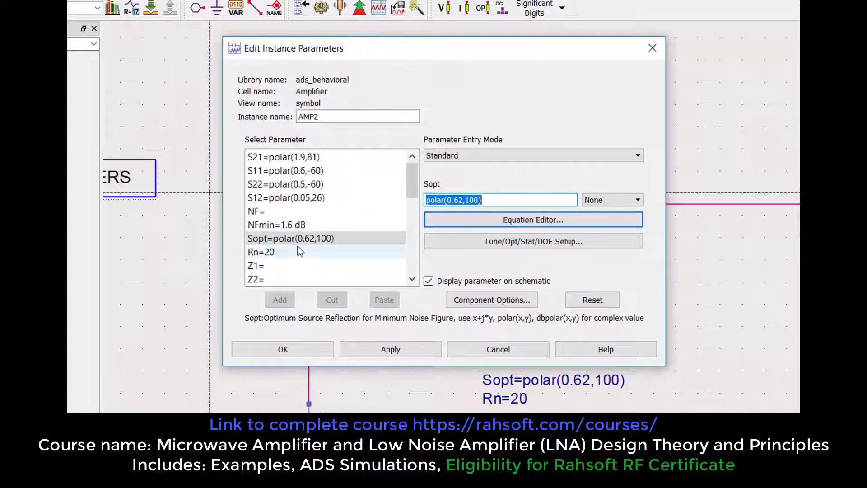
{"action": "left_click", "coordinate": [290, 239]}
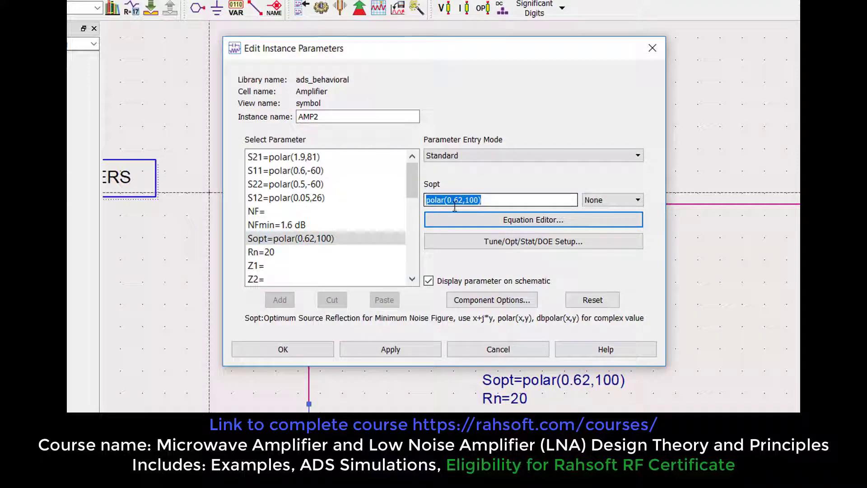
{"action": "left_click", "coordinate": [261, 251]}
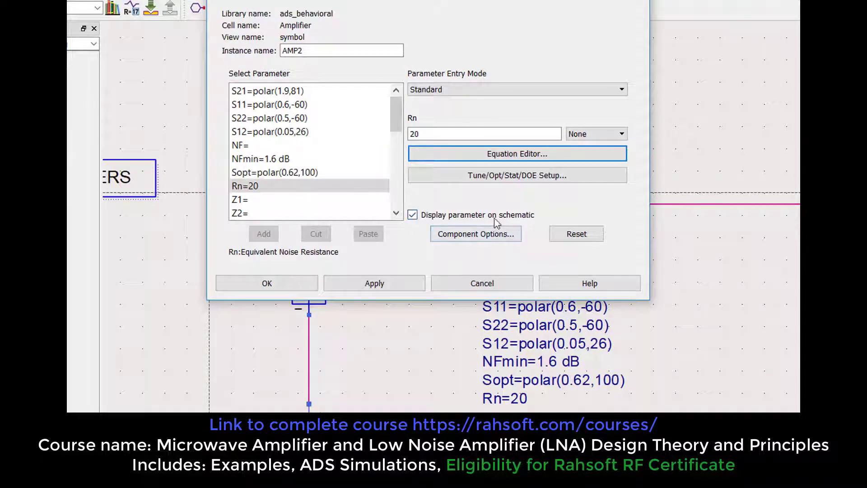
{"action": "left_click", "coordinate": [275, 172]}
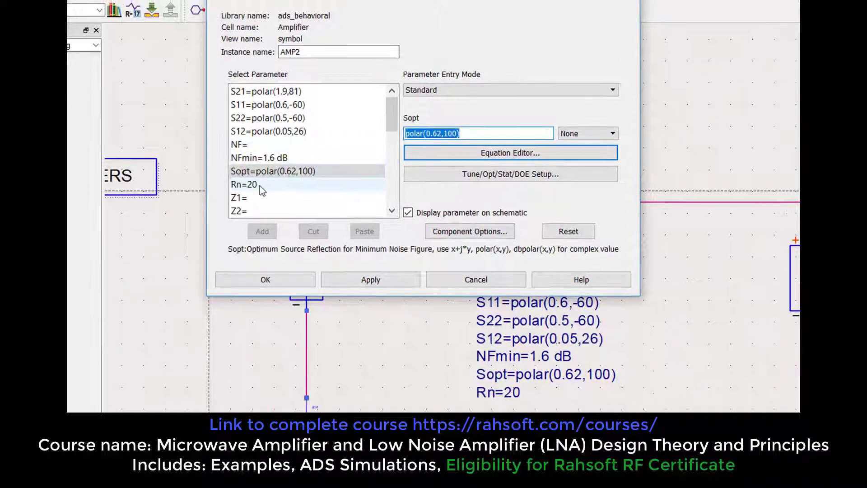
{"action": "left_click", "coordinate": [251, 184]}
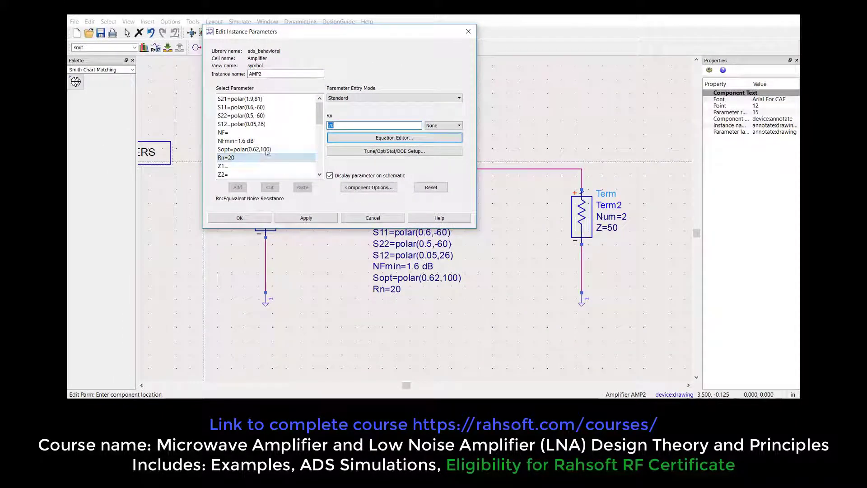
{"action": "left_click", "coordinate": [241, 124]}
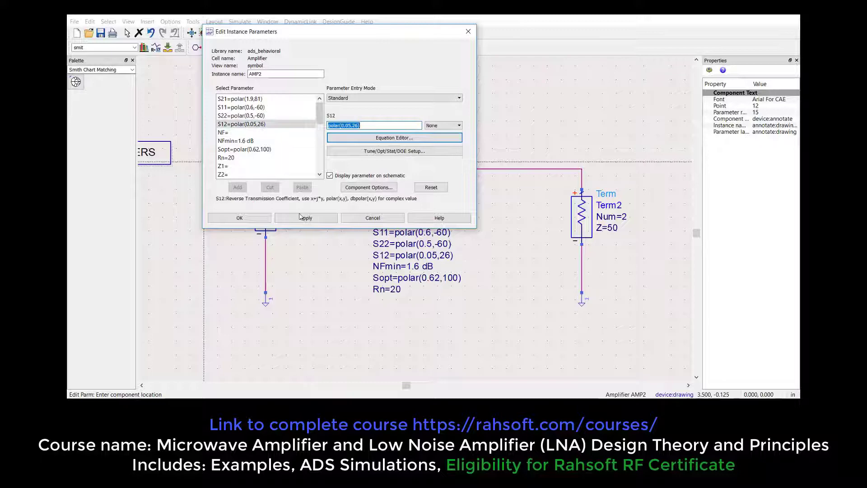
{"action": "left_click", "coordinate": [239, 218]}
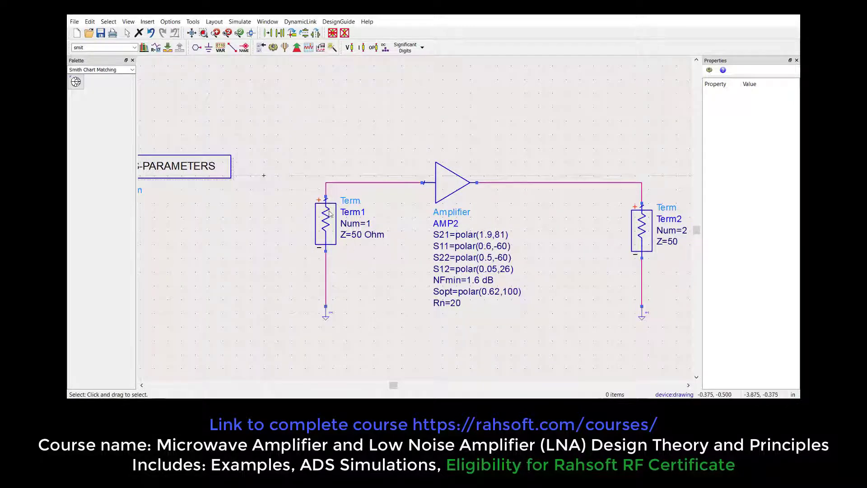
Turn on Calculate noise in the S-parameter simulation, with input port 1 and output port 2
{"action": "double_click", "coordinate": [183, 166]}
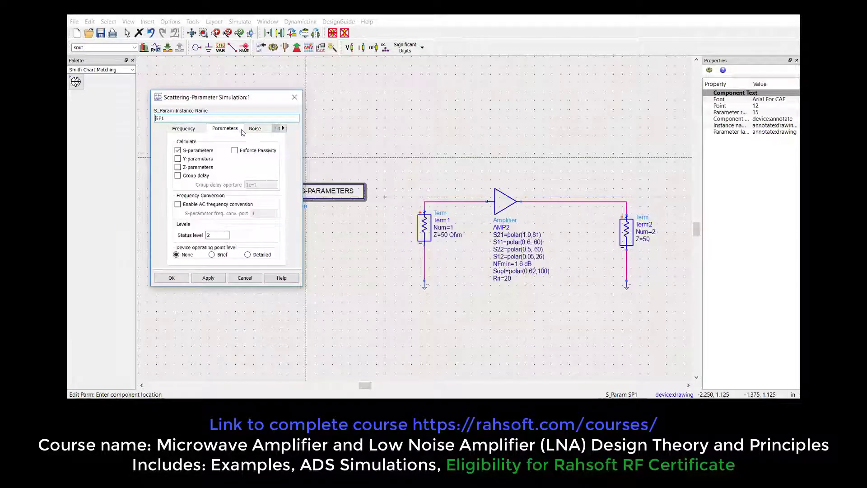
{"action": "left_click", "coordinate": [254, 127]}
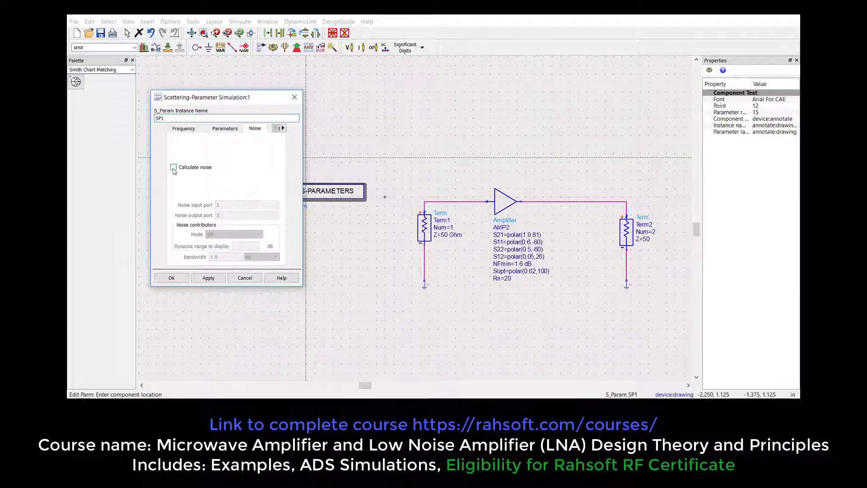
{"action": "left_click", "coordinate": [173, 168]}
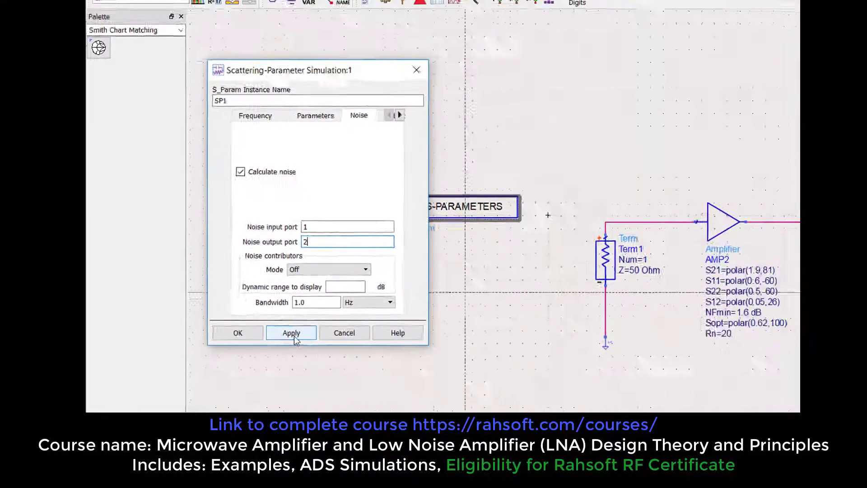
{"action": "left_click", "coordinate": [237, 332]}
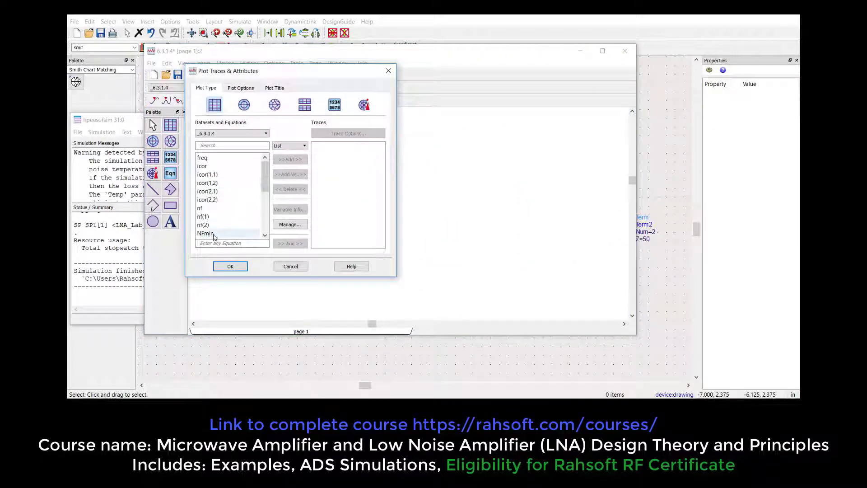
Add Sopt as a trace on a Smith chart alongside S(2,2)
{"action": "left_click", "coordinate": [230, 266]}
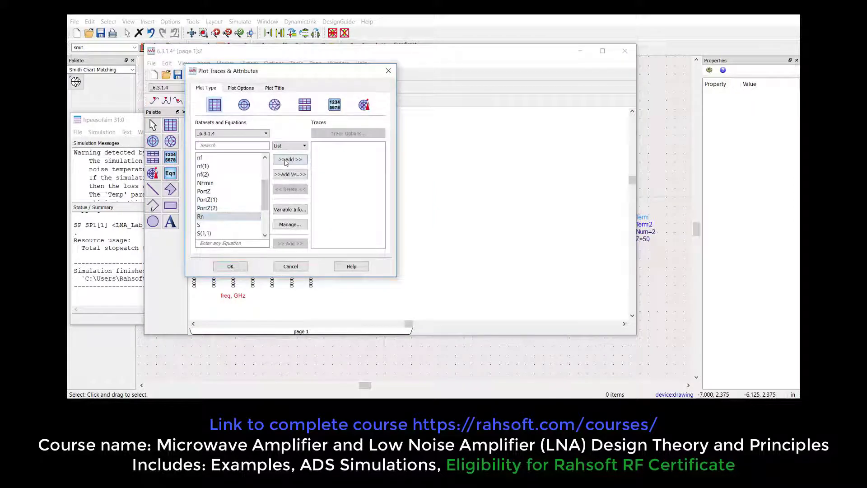
{"action": "left_click", "coordinate": [229, 266]}
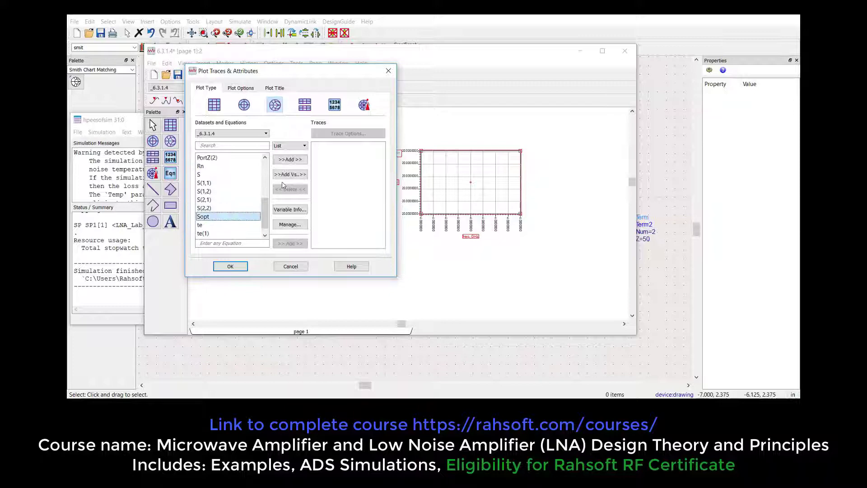
{"action": "left_click", "coordinate": [289, 159]}
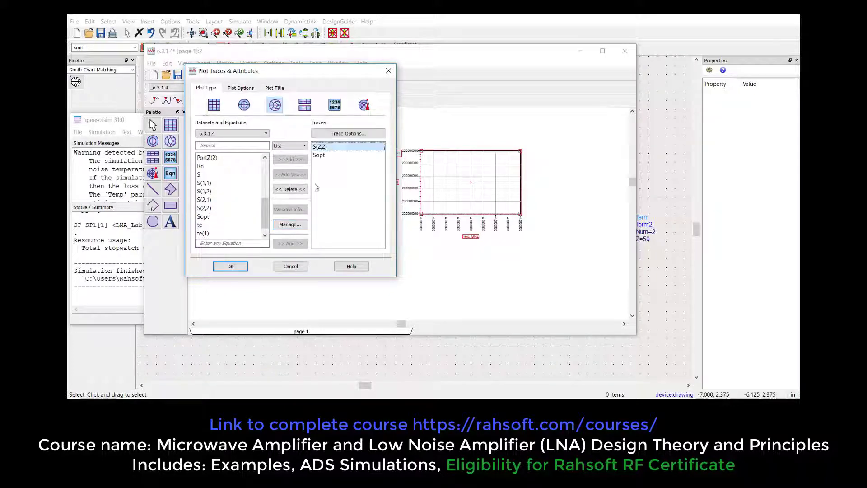
{"action": "left_click", "coordinate": [230, 266]}
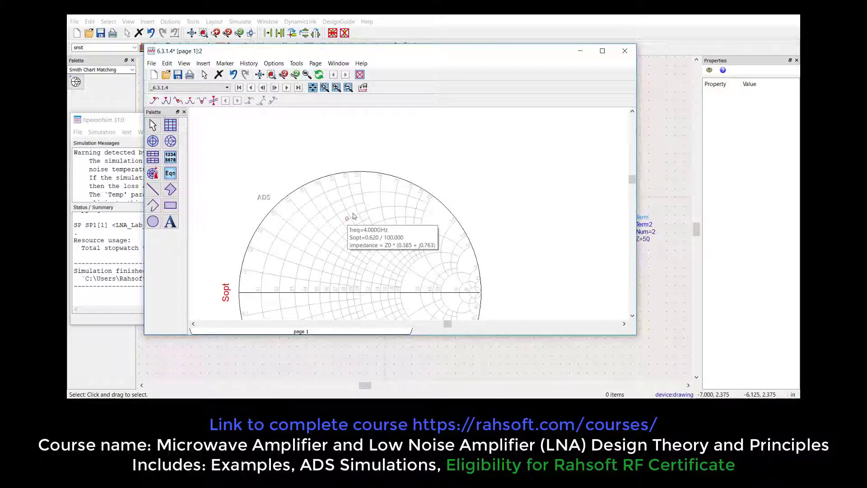
{"action": "left_click", "coordinate": [625, 50]}
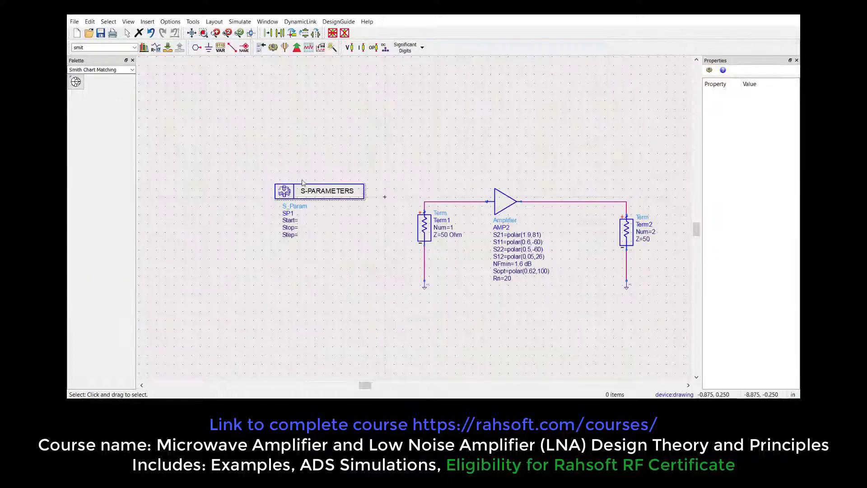
Place a Mu component from the Simulation-S_Param palette, resimulate, and plot Mu1 on a rectangular plot
{"action": "left_click", "coordinate": [131, 69]}
{"action": "type", "text": "sp"}
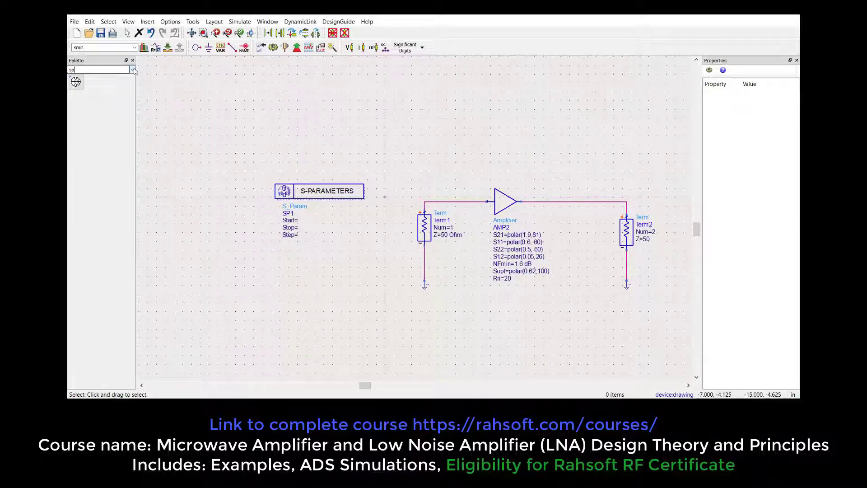
{"action": "left_click", "coordinate": [133, 70]}
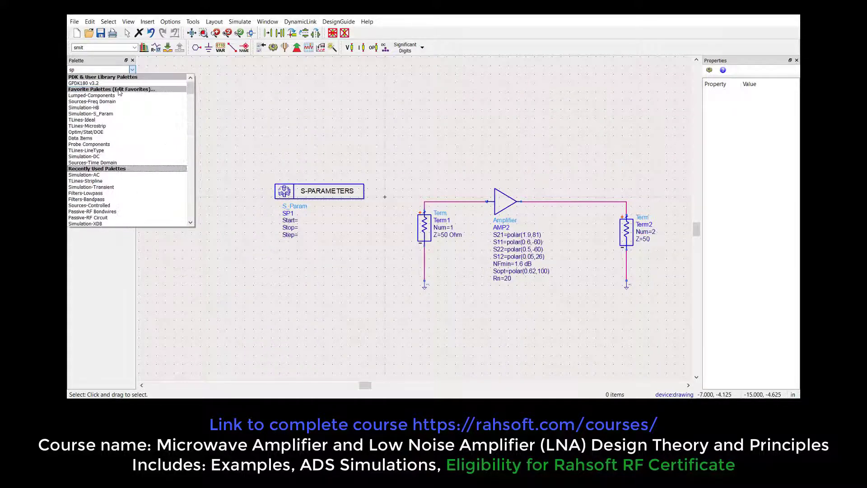
{"action": "left_click", "coordinate": [92, 113]}
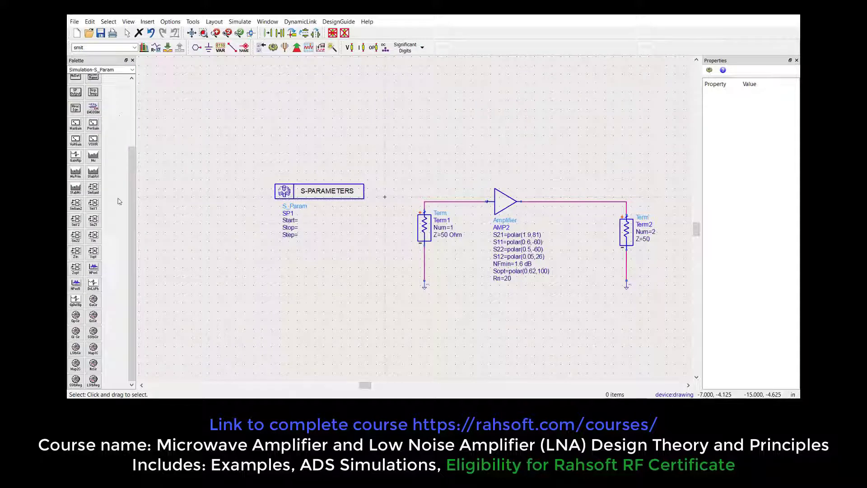
{"action": "left_click", "coordinate": [93, 156]}
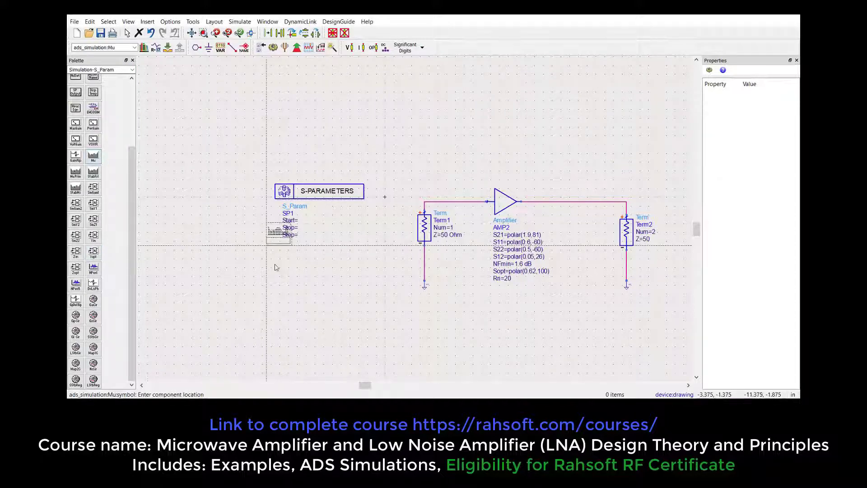
{"action": "left_click", "coordinate": [295, 264]}
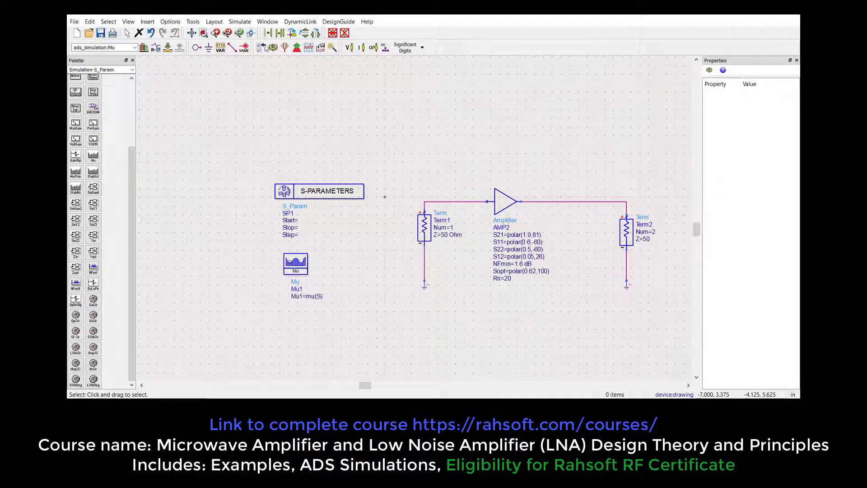
{"action": "left_click", "coordinate": [240, 22]}
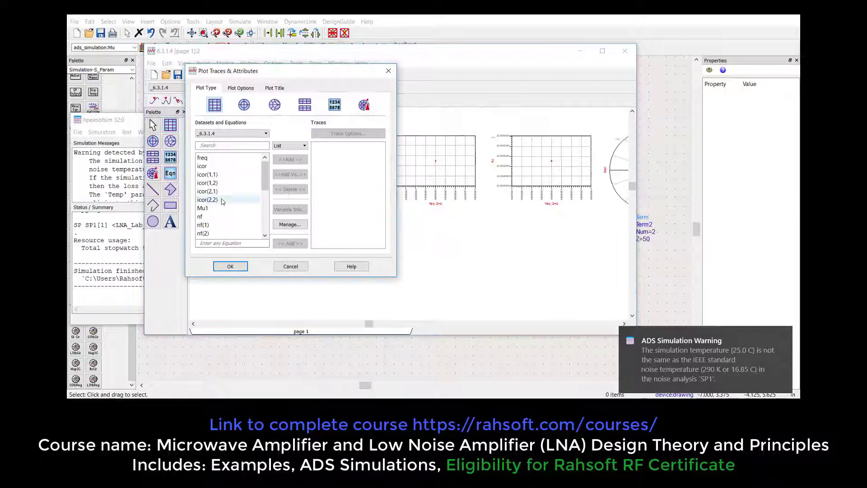
{"action": "left_click", "coordinate": [230, 266]}
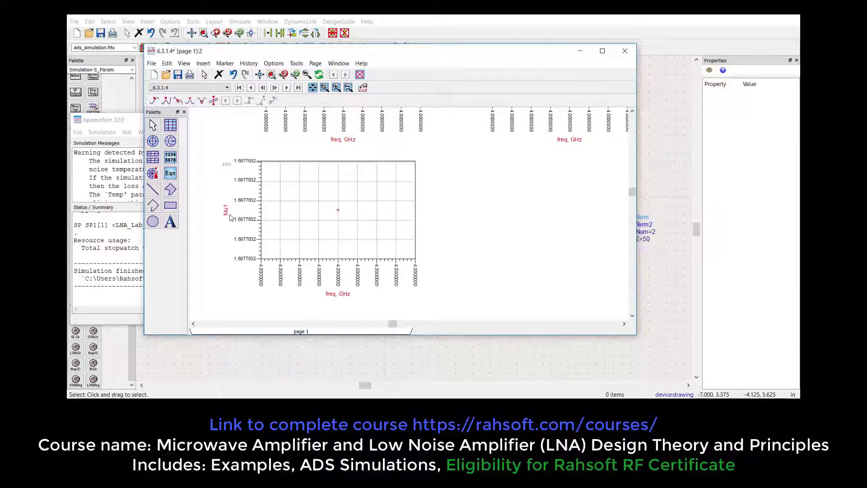
{"action": "mouse_move", "coordinate": [596, 186]}
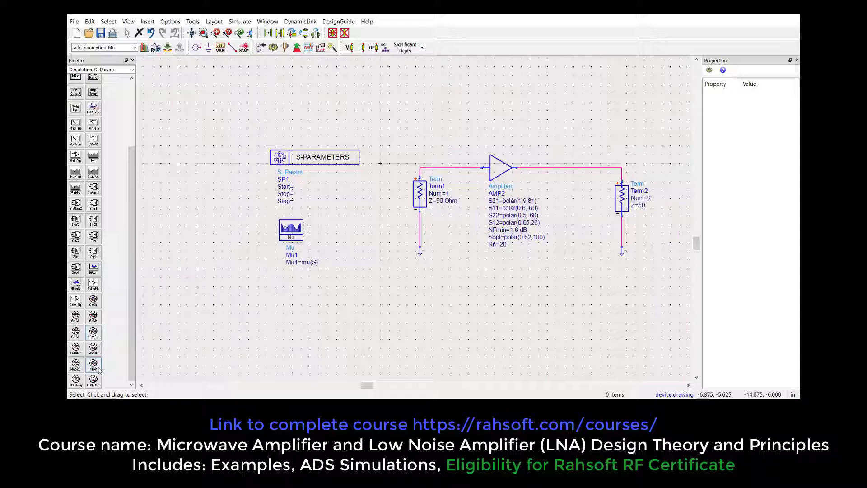
Place an NsCircle equation and set its nf2 argument to 2 dB
{"action": "left_click", "coordinate": [93, 364]}
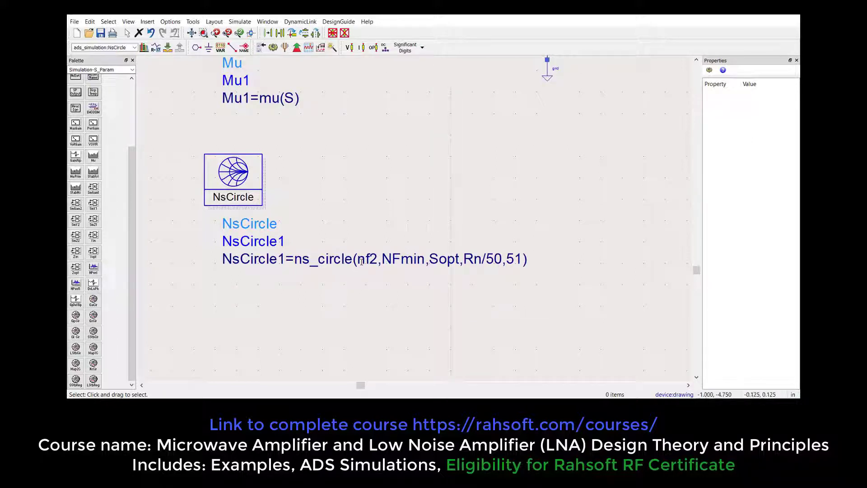
{"action": "double_click", "coordinate": [374, 259]}
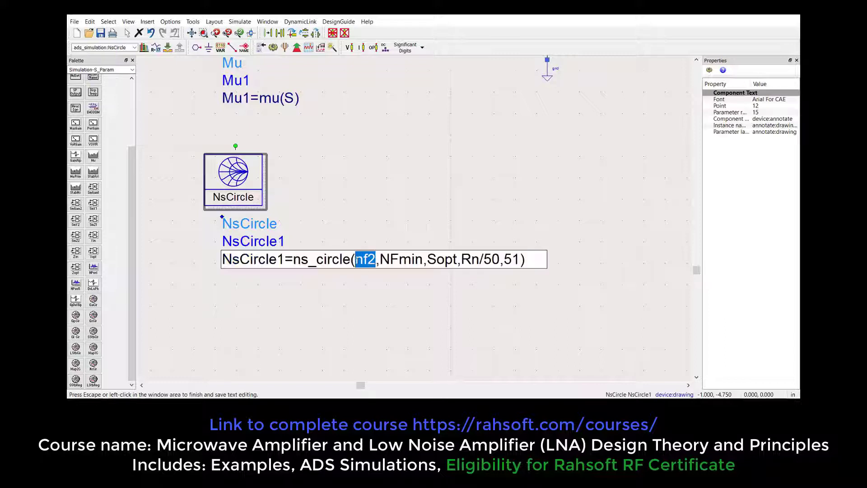
{"action": "type", "text": "2"}
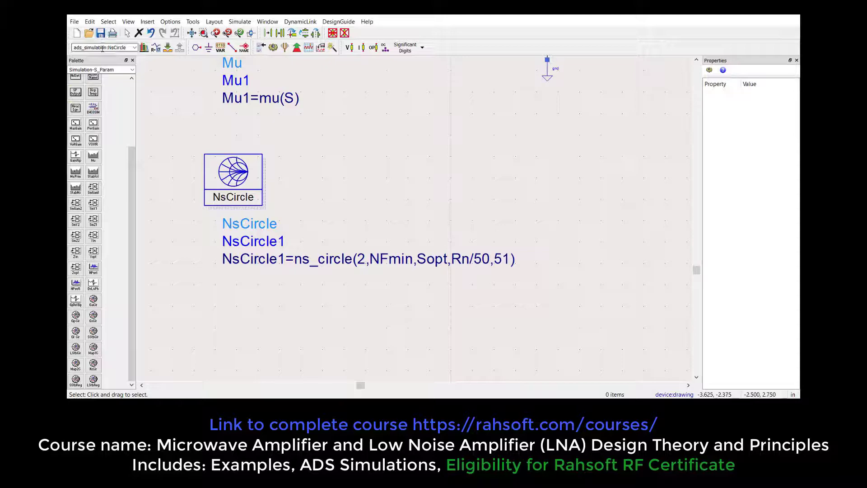
{"action": "left_click", "coordinate": [284, 47]}
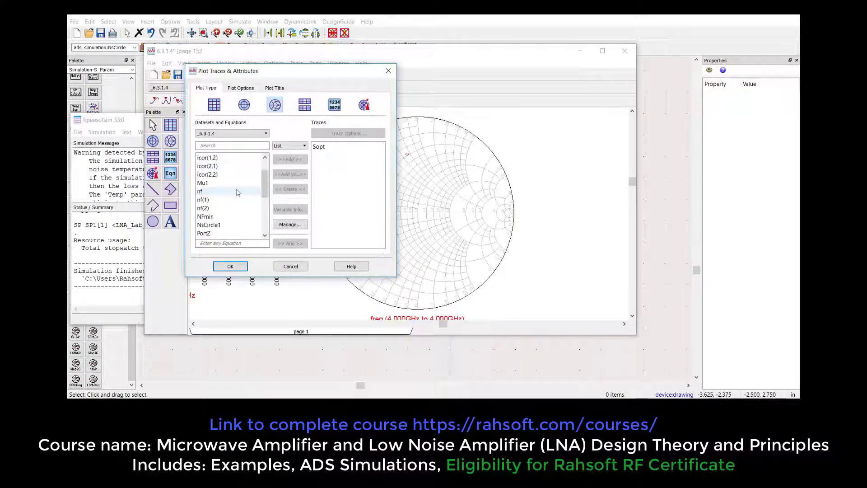
Add NsCircle1 as a Smith chart trace next to Sopt
{"action": "left_click", "coordinate": [210, 224]}
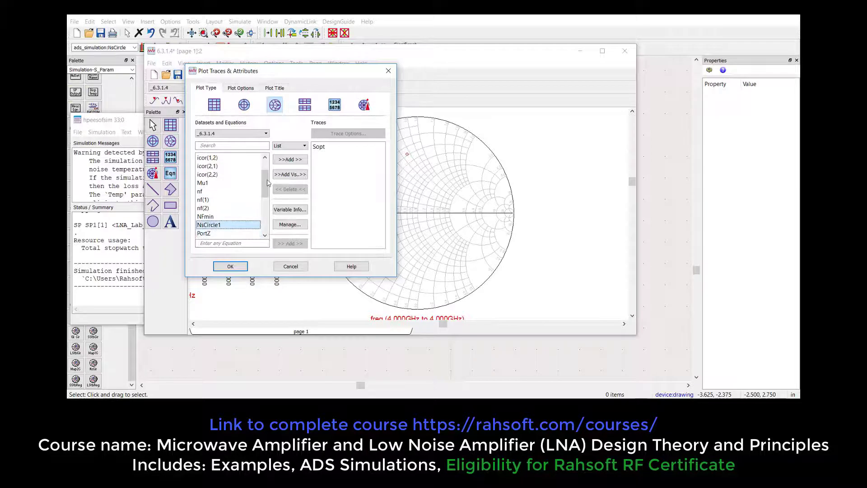
{"action": "left_click", "coordinate": [230, 266]}
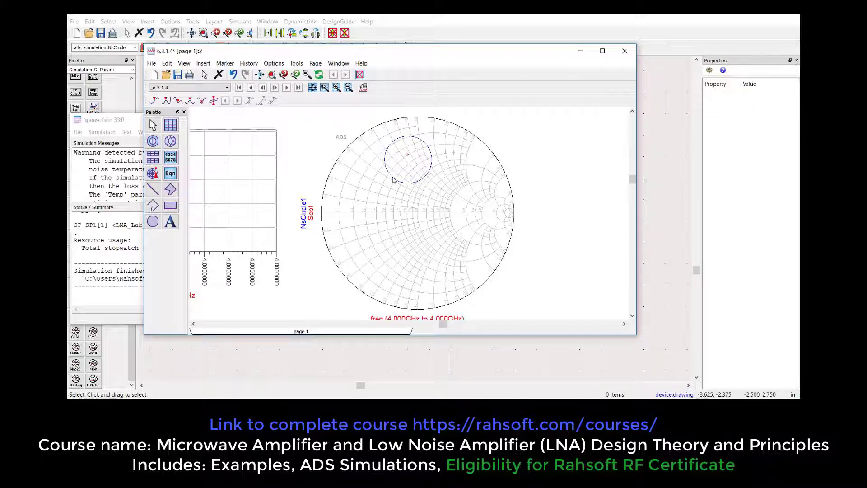
{"action": "mouse_move", "coordinate": [667, 187]}
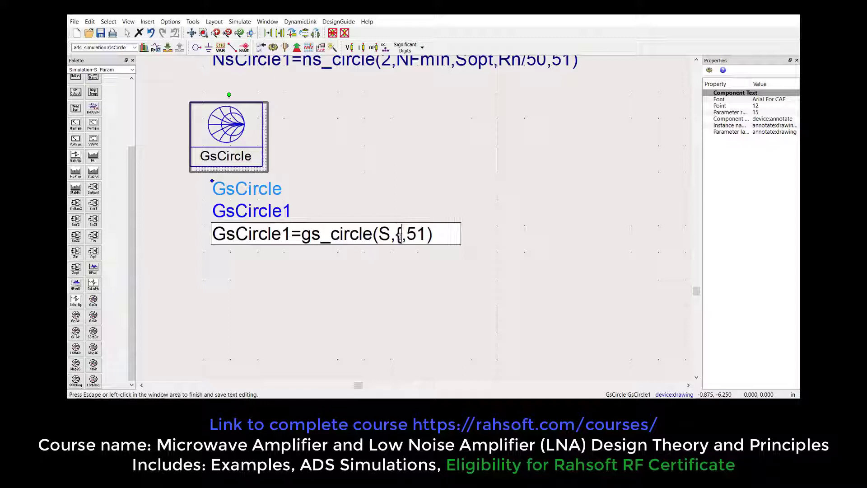
Set the GsCircle gain list to {1, 1.5, 1.7}
{"action": "type", "text": "1"}
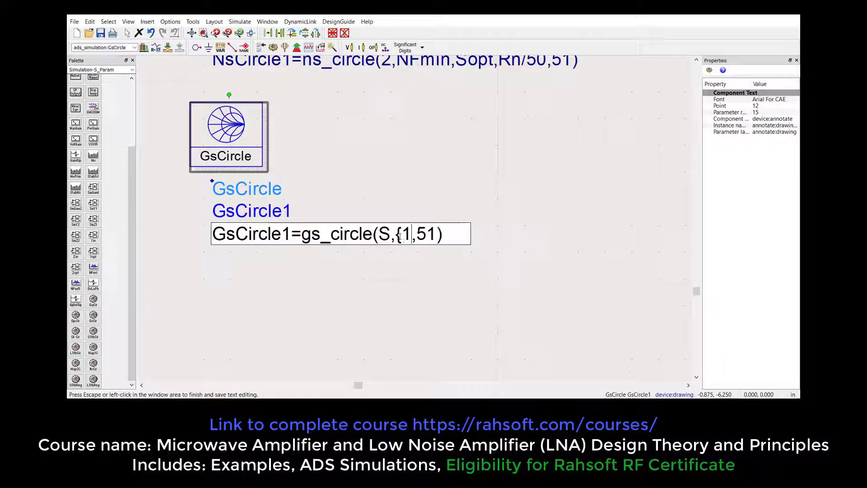
{"action": "type", "text": ".5,1,"}
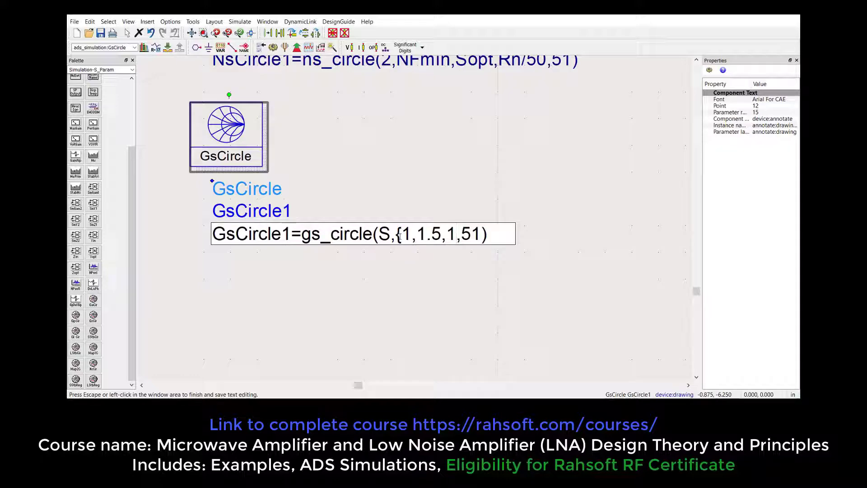
{"action": "type", "text": ".7"}
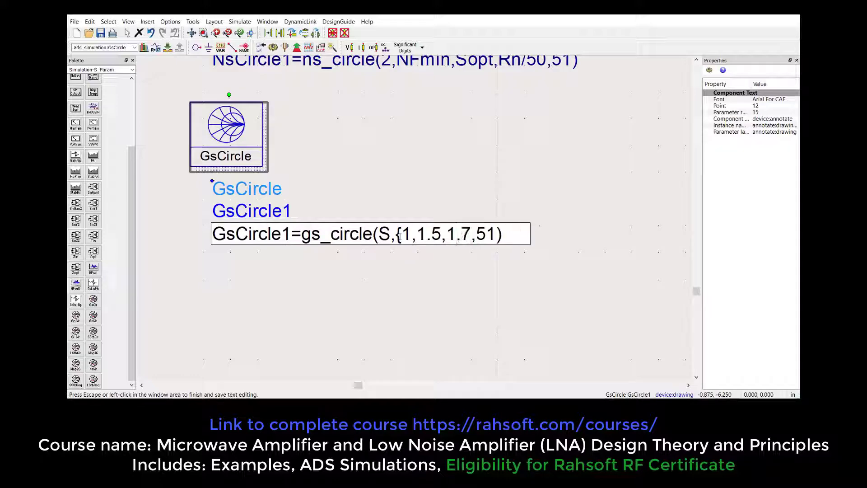
{"action": "left_click", "coordinate": [388, 304]}
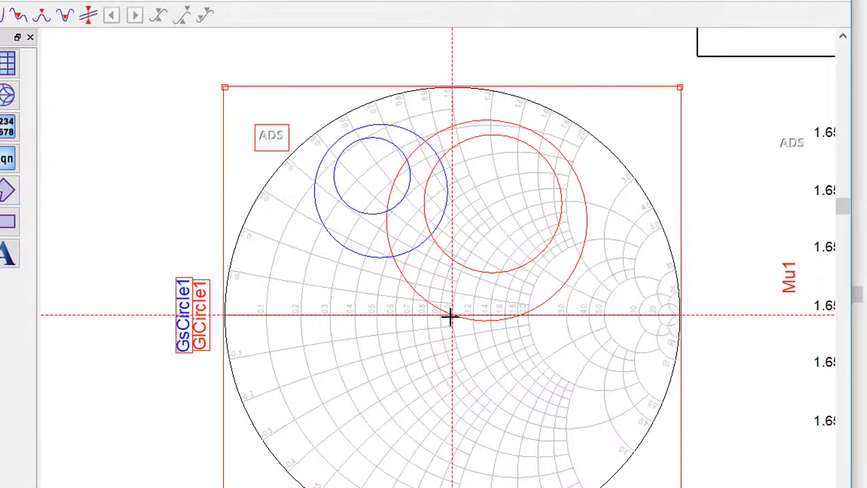
Draw a line from the Smith chart centre to the upper-left edge, crossing the source gain circles
{"action": "left_click_drag", "start_coordinate": [448, 318], "coordinate": [323, 97]}
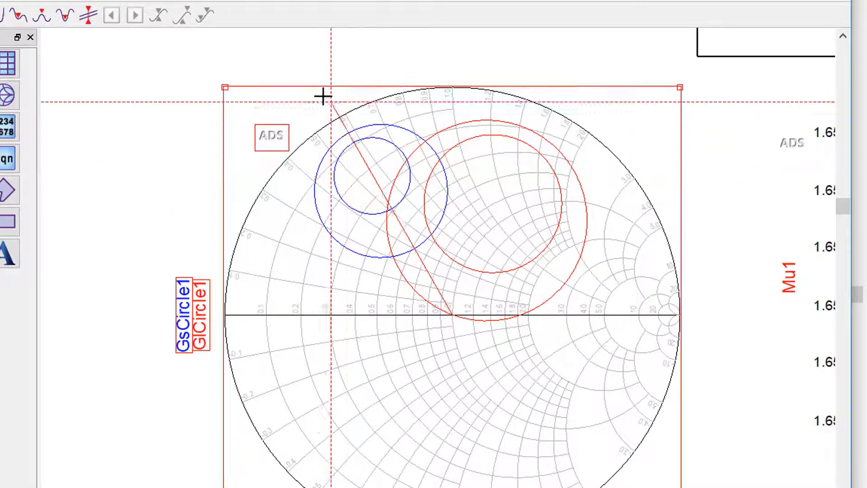